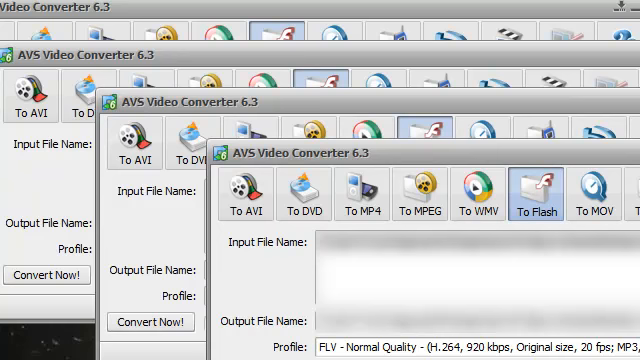
{"action": "mouse_move", "coordinate": [340, 8]}
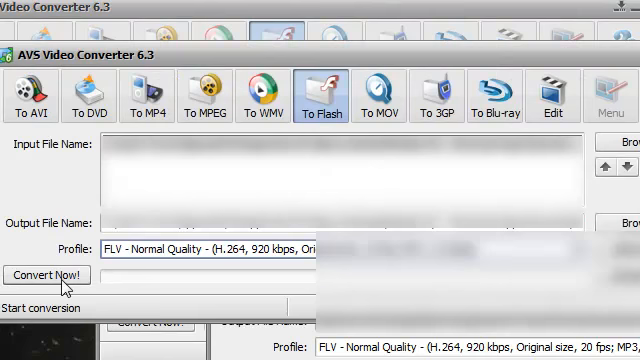
Start the FLV conversion in the second AVS Video Converter window via Convert Now!
{"action": "left_click", "coordinate": [45, 274]}
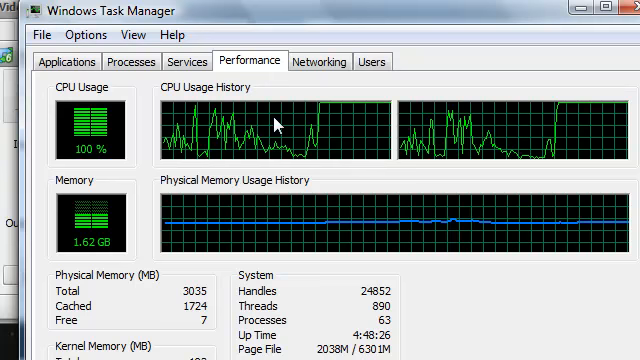
{"action": "mouse_move", "coordinate": [305, 83]}
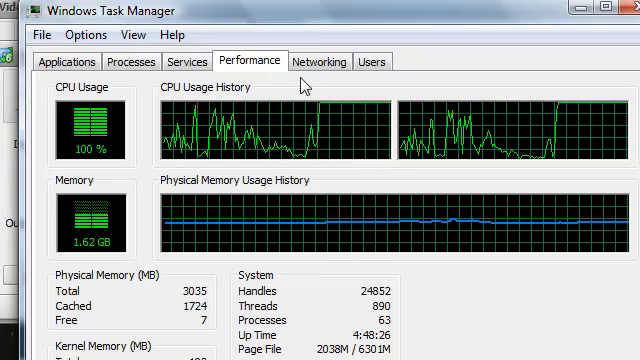
{"action": "mouse_move", "coordinate": [256, 48]}
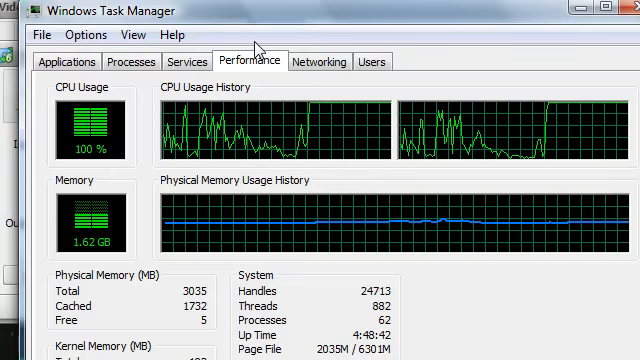
{"action": "mouse_move", "coordinate": [408, 140]}
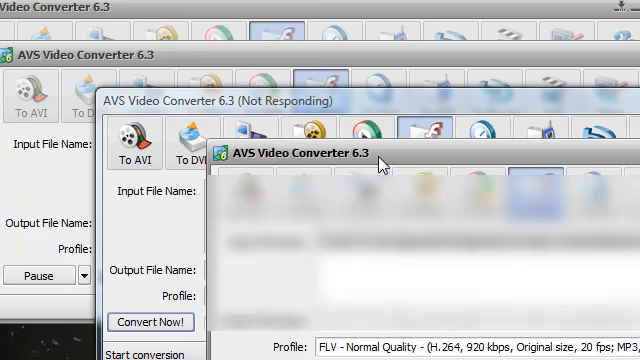
{"action": "mouse_move", "coordinate": [383, 167]}
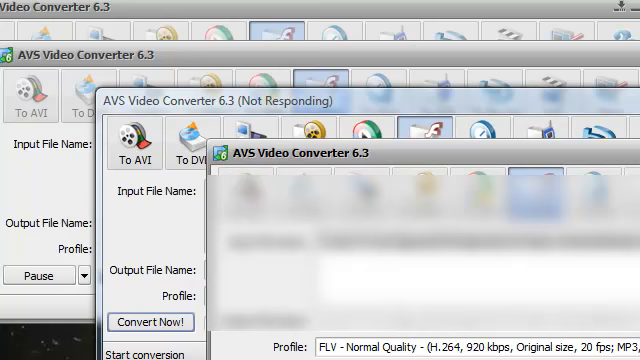